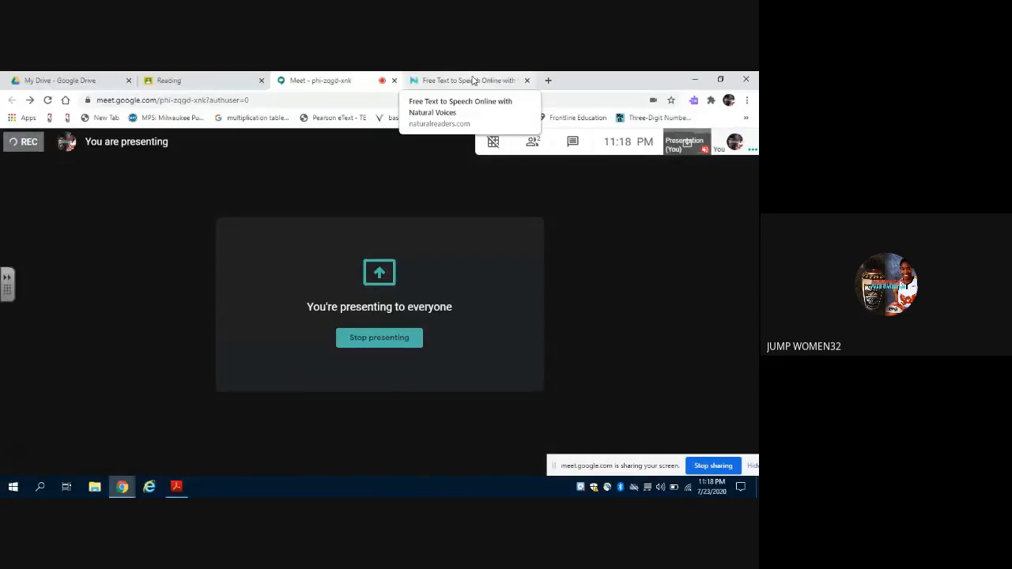
Bring the NaturalReaders reader, open at page 27 of 233, to the front.
click(470, 79)
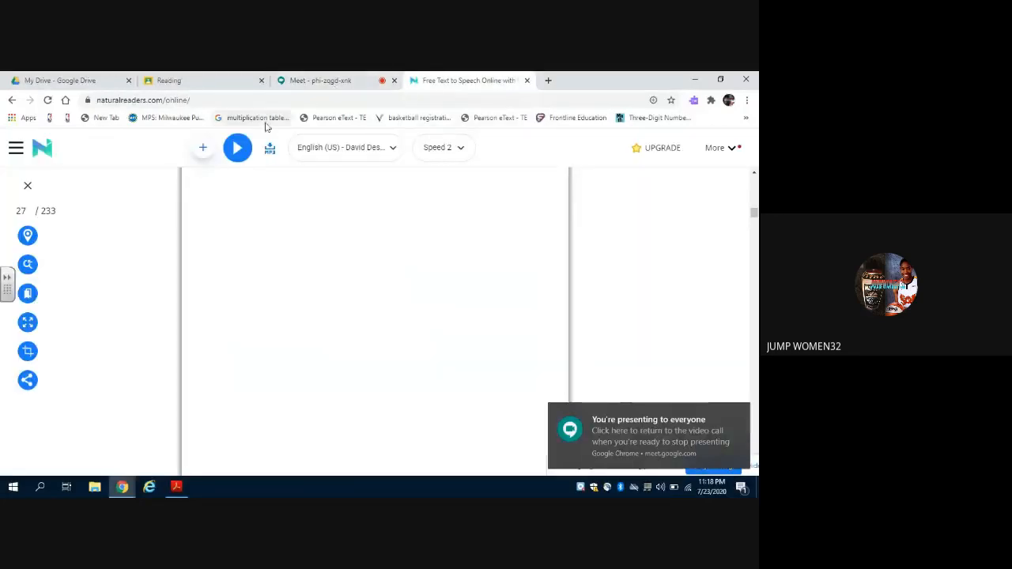
Read the propellant PDF aloud through page 35, pause it, and return to Google Meet.
click(238, 148)
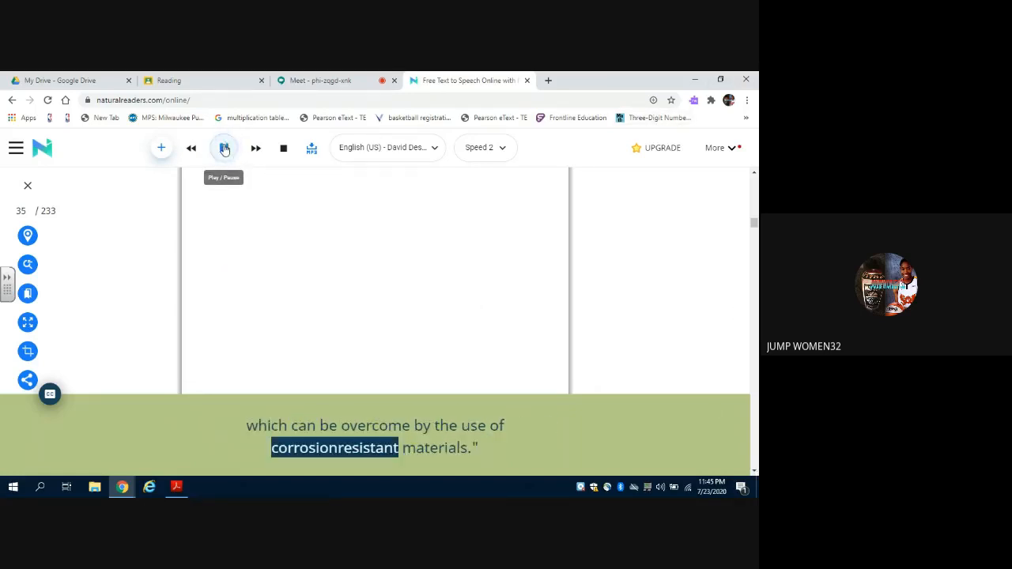
click(224, 147)
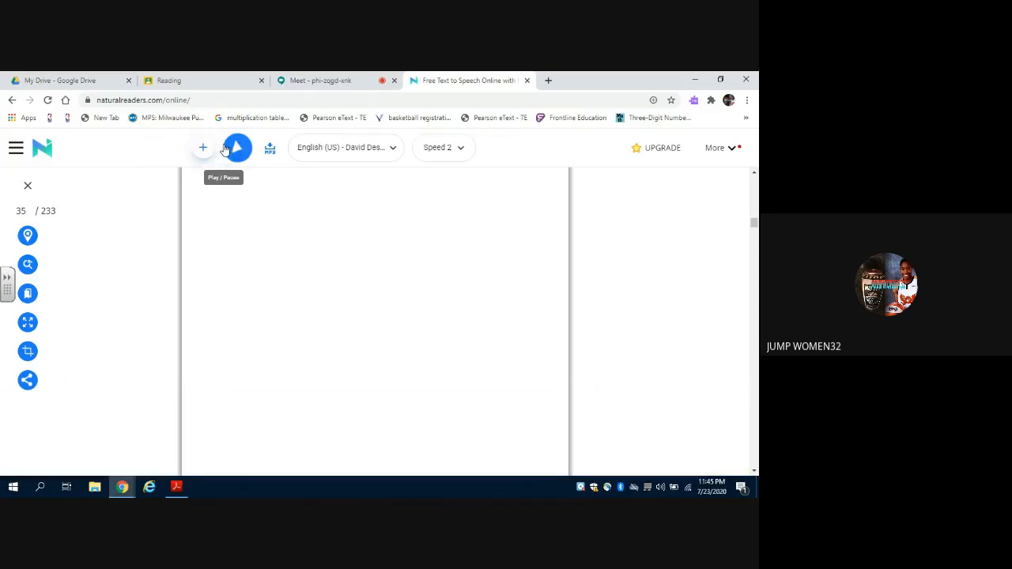
click(321, 80)
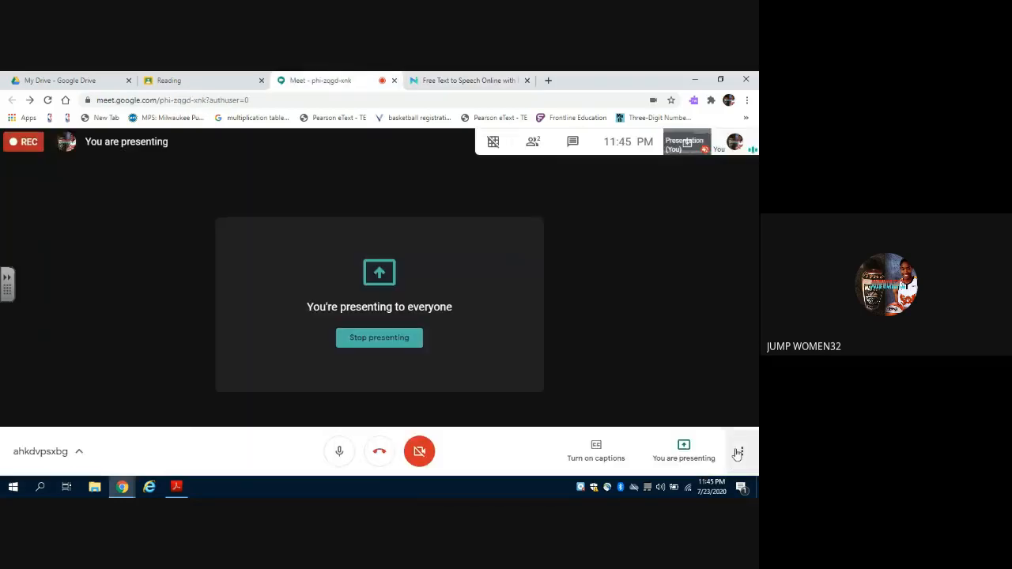